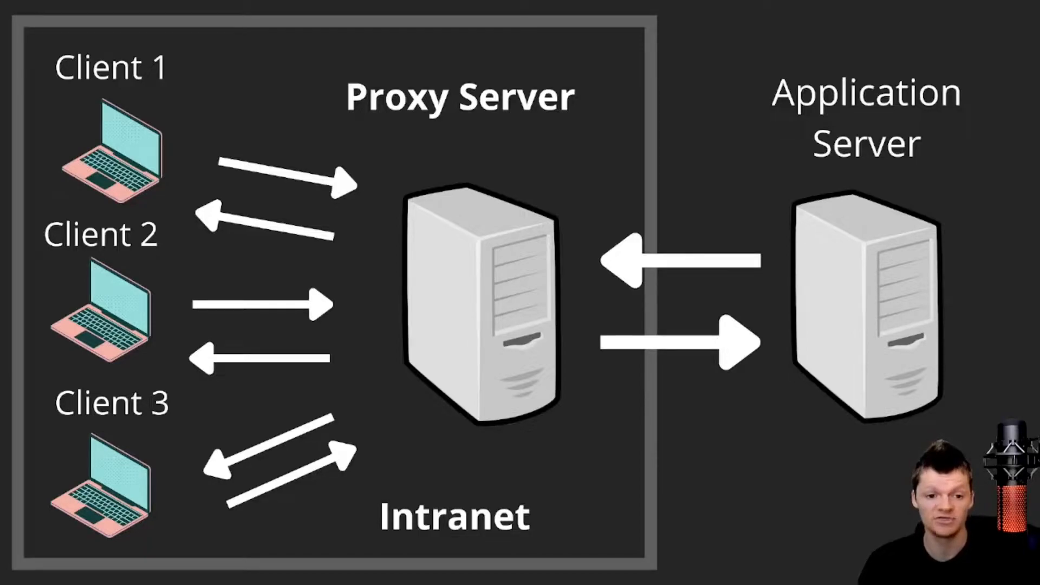
click(745, 491)
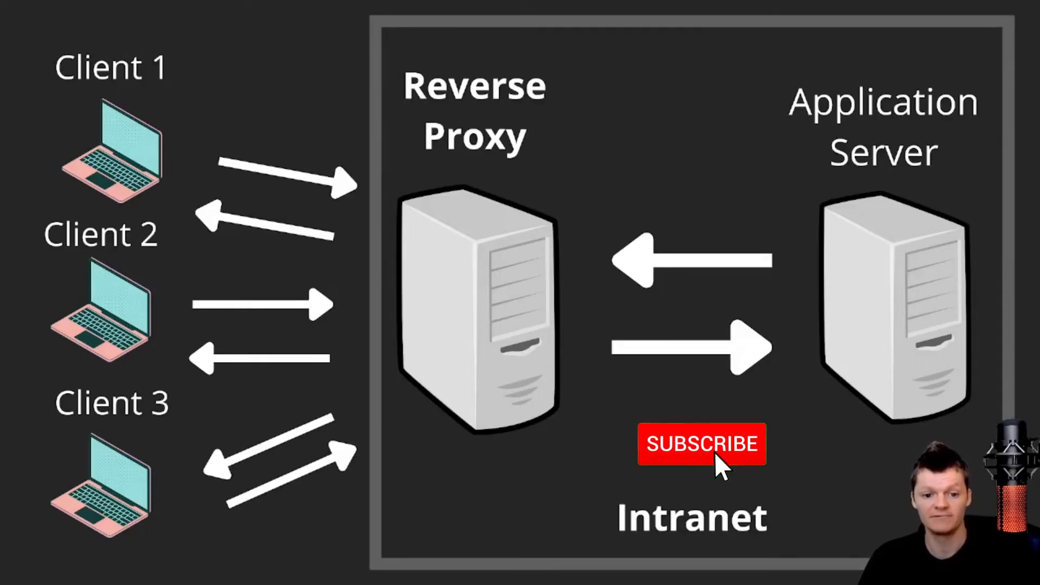
click(701, 444)
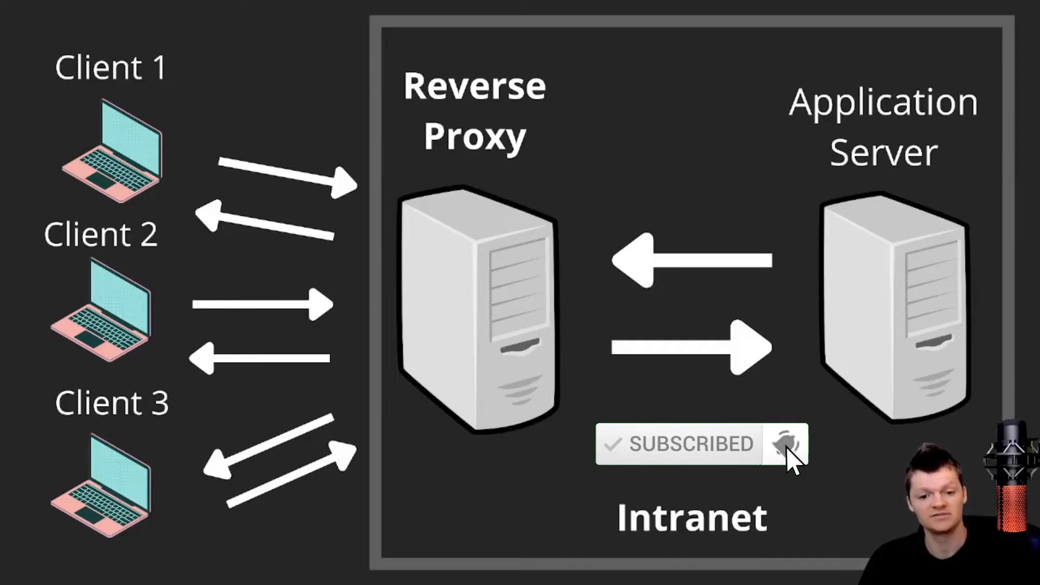